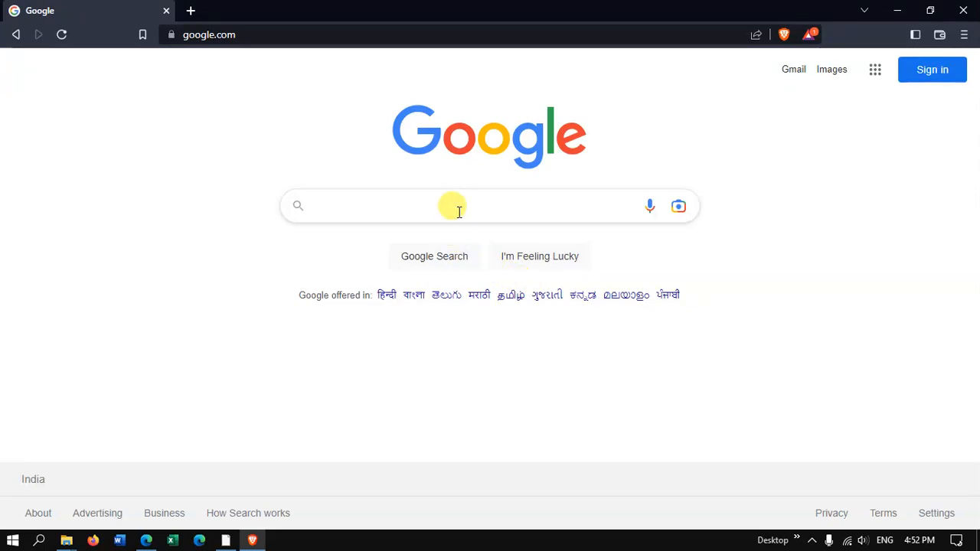
Search Google for 'hydrosheds'
{"action": "left_click", "coordinate": [452, 205]}
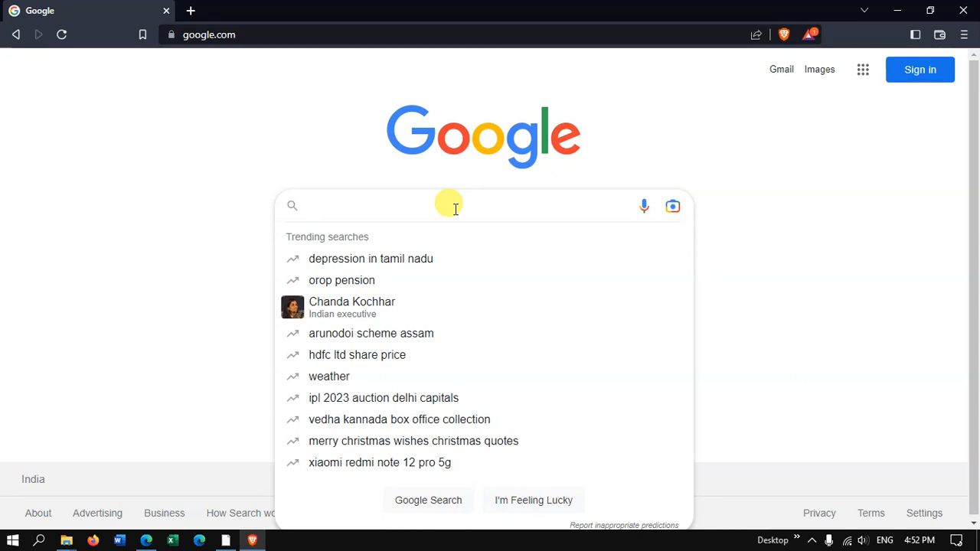
{"action": "type", "text": "hydrosheds"}
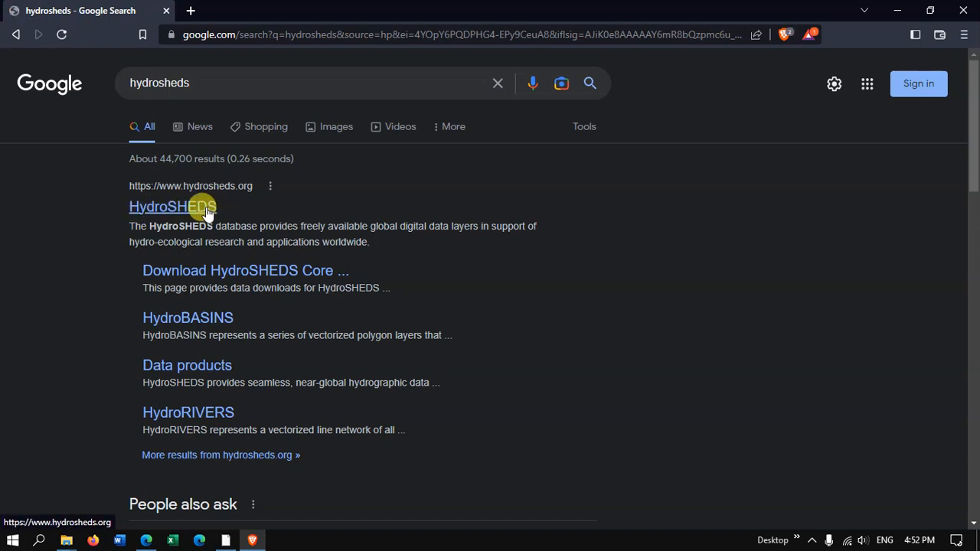
Open the HydroSHEDS site, accept cookies, and go to the HydroLAKES product page via Products
{"action": "left_click", "coordinate": [173, 207]}
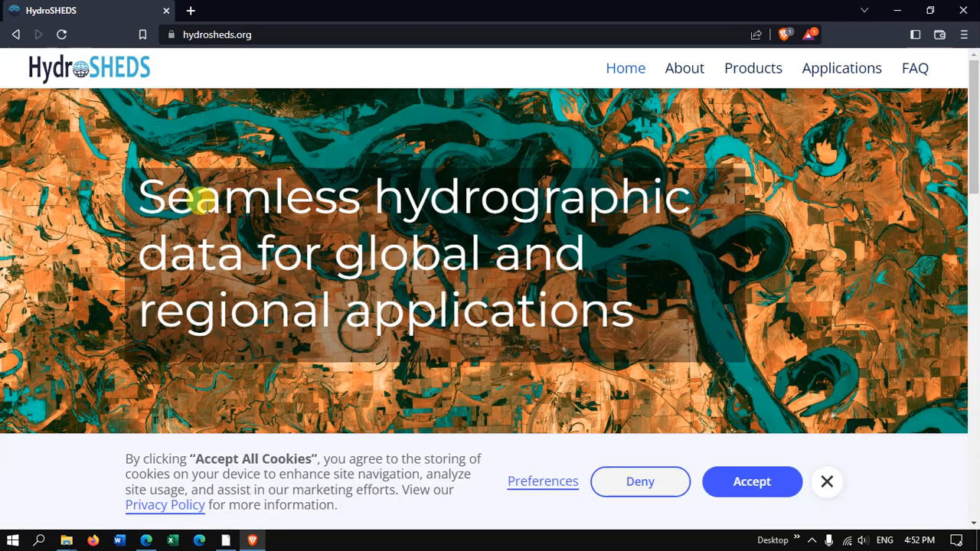
{"action": "mouse_move", "coordinate": [746, 84]}
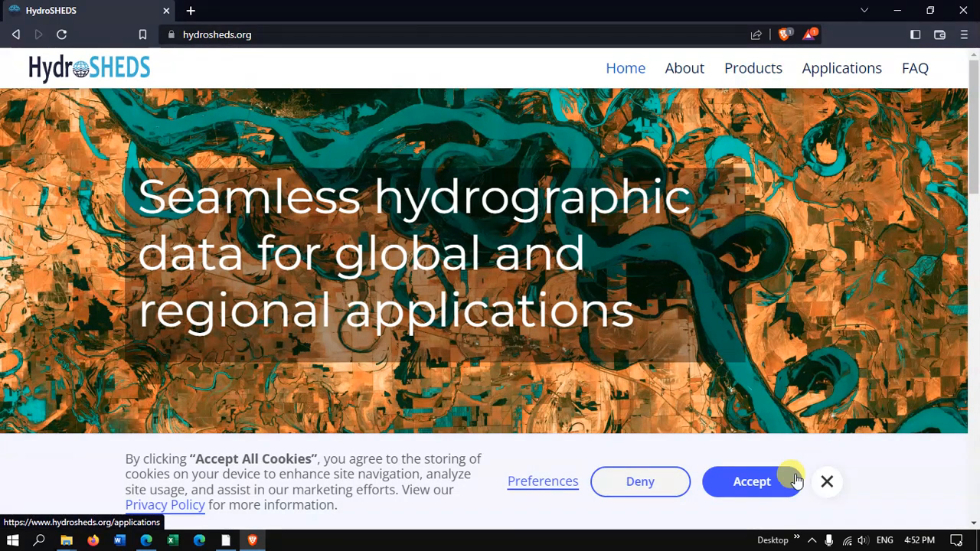
{"action": "left_click", "coordinate": [751, 481]}
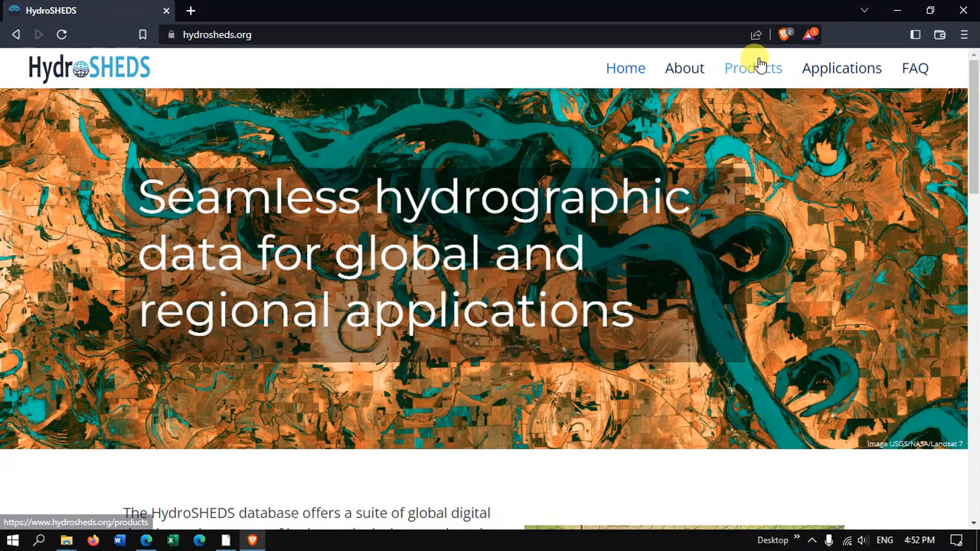
{"action": "left_click", "coordinate": [753, 68]}
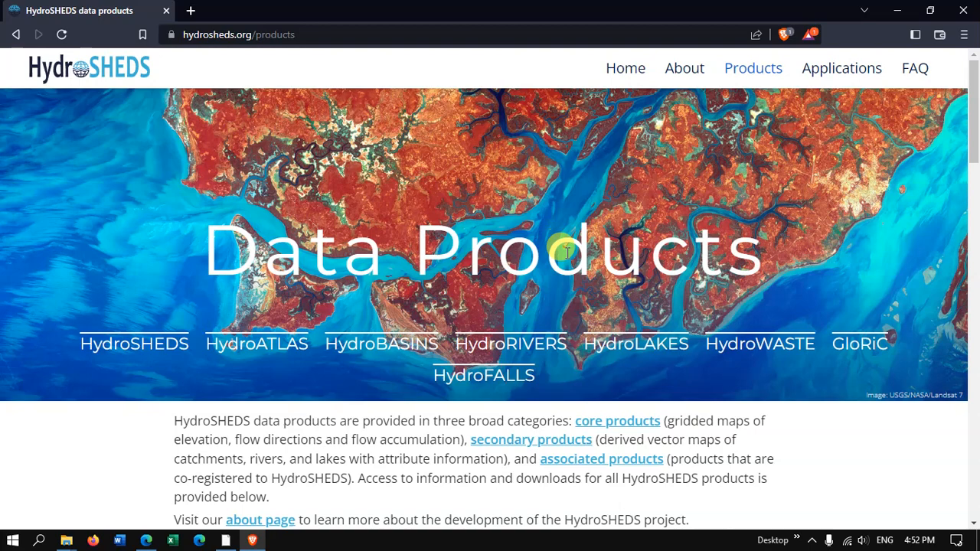
{"action": "left_click", "coordinate": [635, 343]}
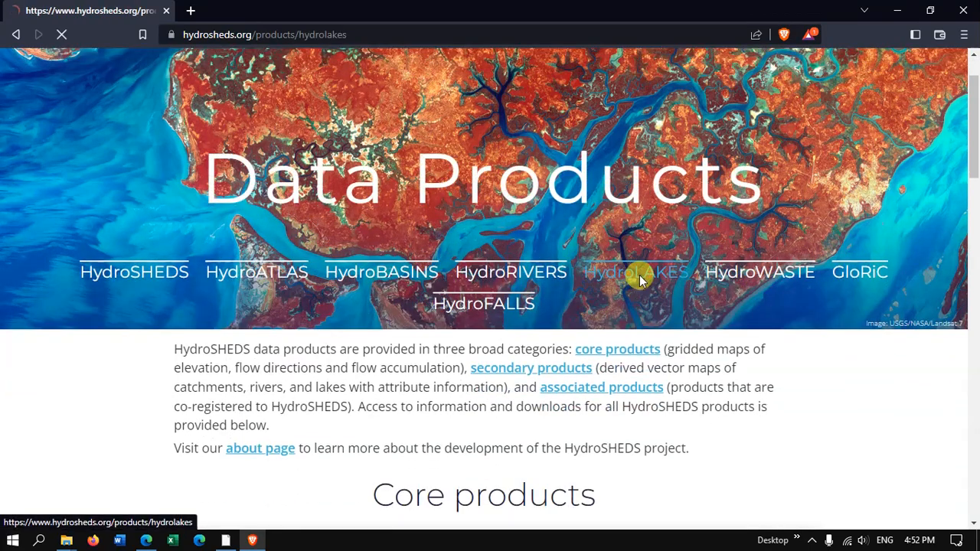
Scroll the HydroLAKES page down to the Data download section with its four layers
{"action": "left_click", "coordinate": [635, 271]}
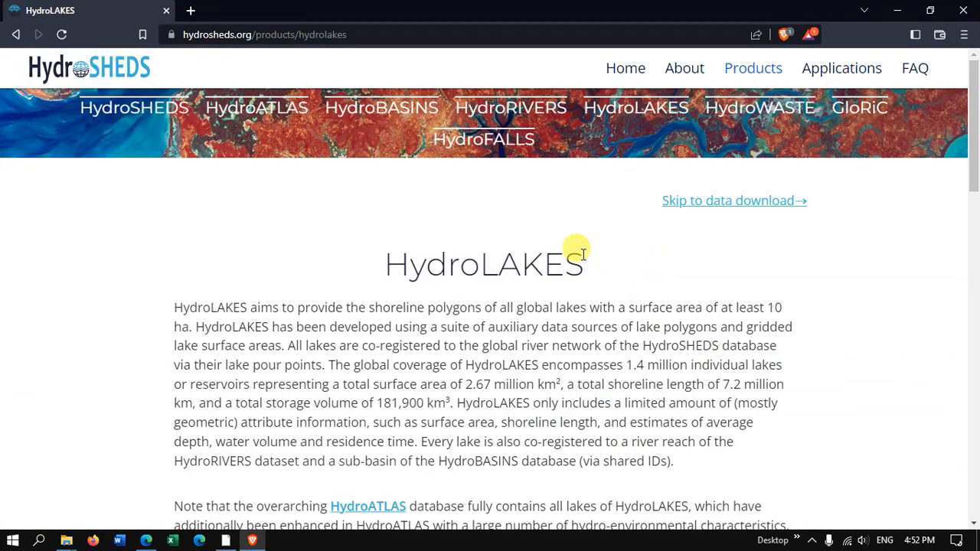
{"action": "scroll", "scroll_direction": "down", "scroll_amount": 3}
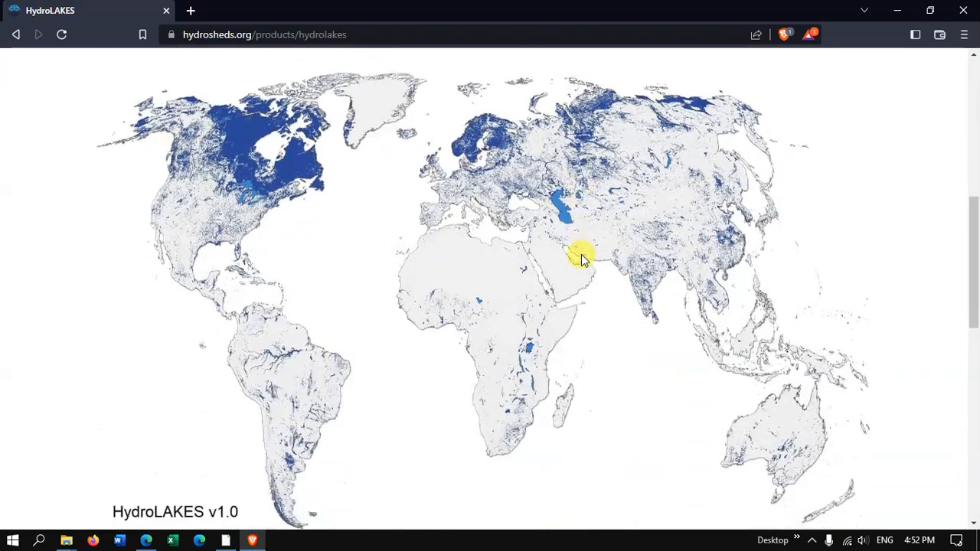
{"action": "scroll", "scroll_direction": "down", "scroll_amount": 3}
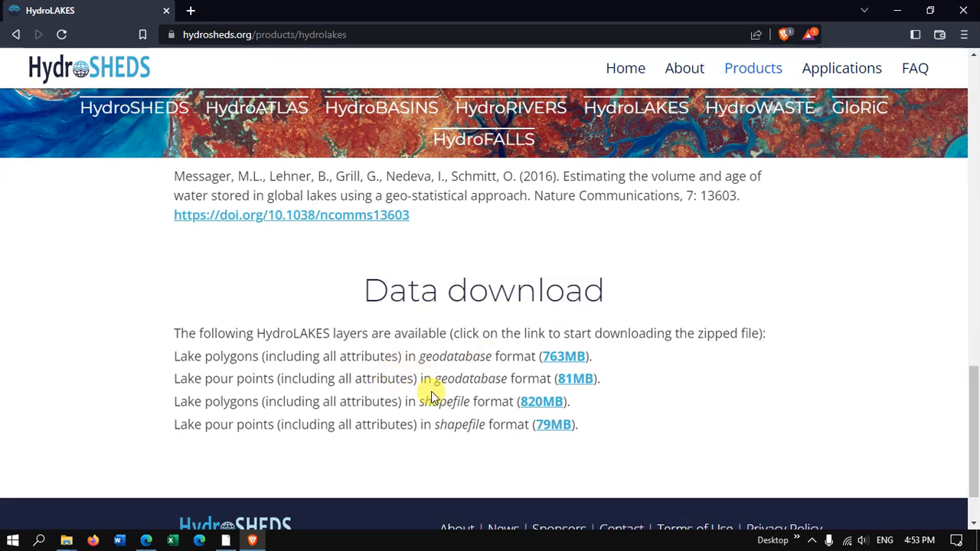
{"action": "mouse_move", "coordinate": [174, 356]}
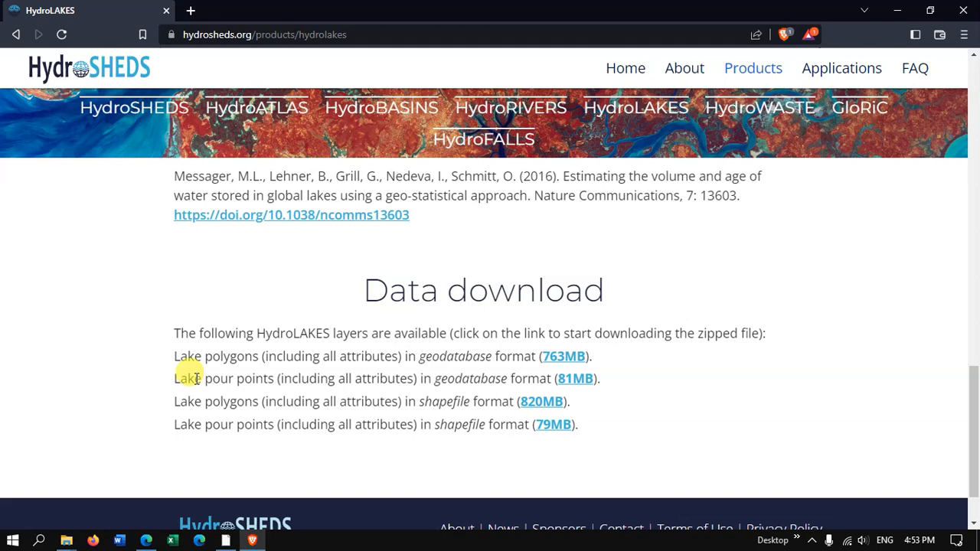
{"action": "mouse_move", "coordinate": [181, 405]}
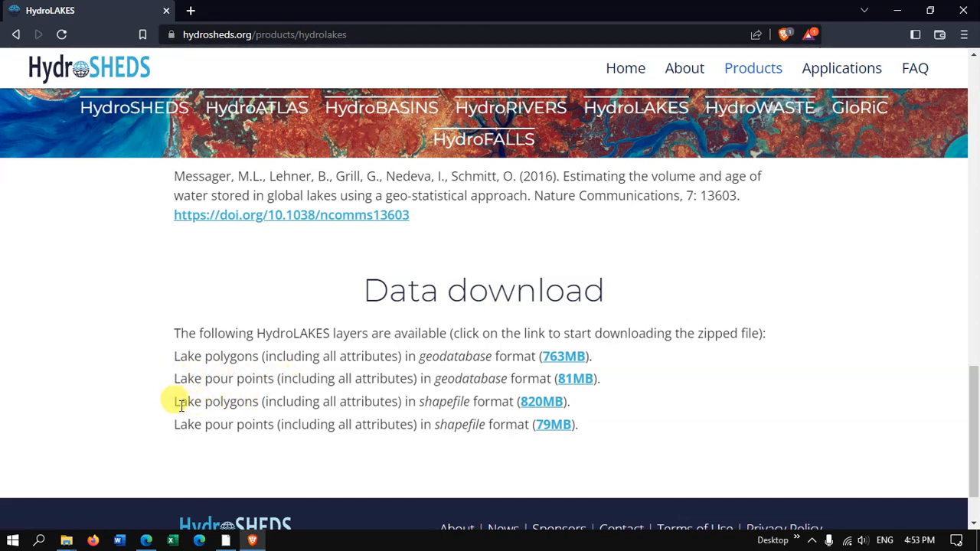
{"action": "mouse_move", "coordinate": [273, 401]}
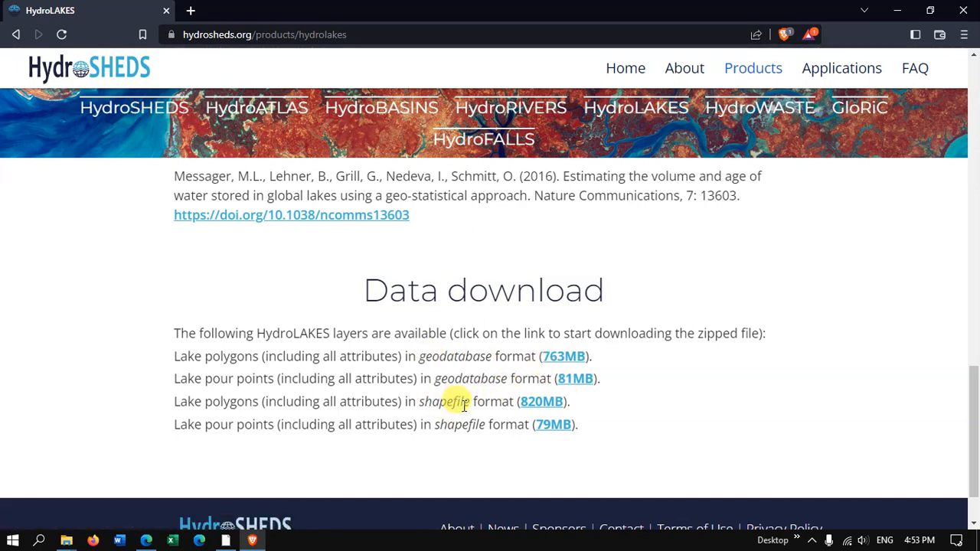
{"action": "mouse_move", "coordinate": [541, 401]}
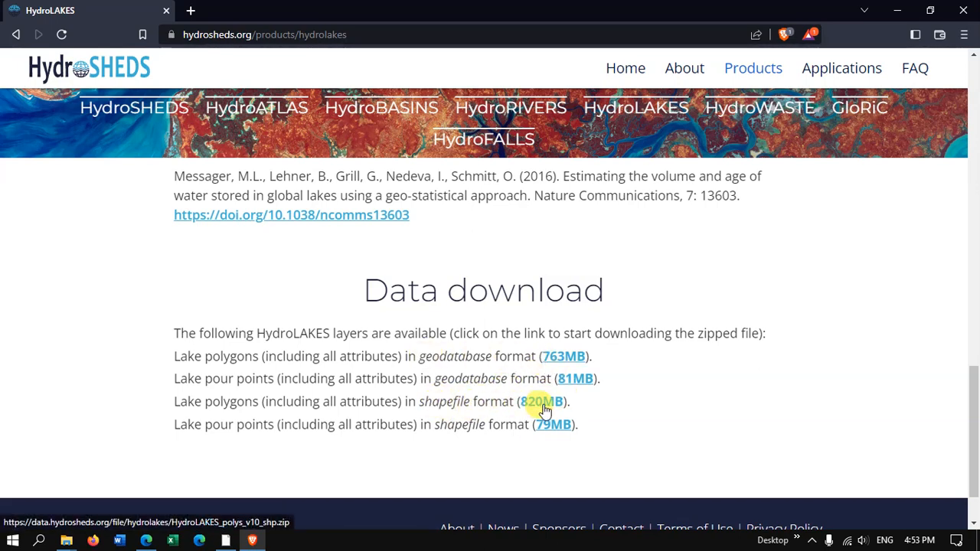
Download the 820MB lake polygons shapefile zip into D:\Geospatial
{"action": "left_click", "coordinate": [542, 401]}
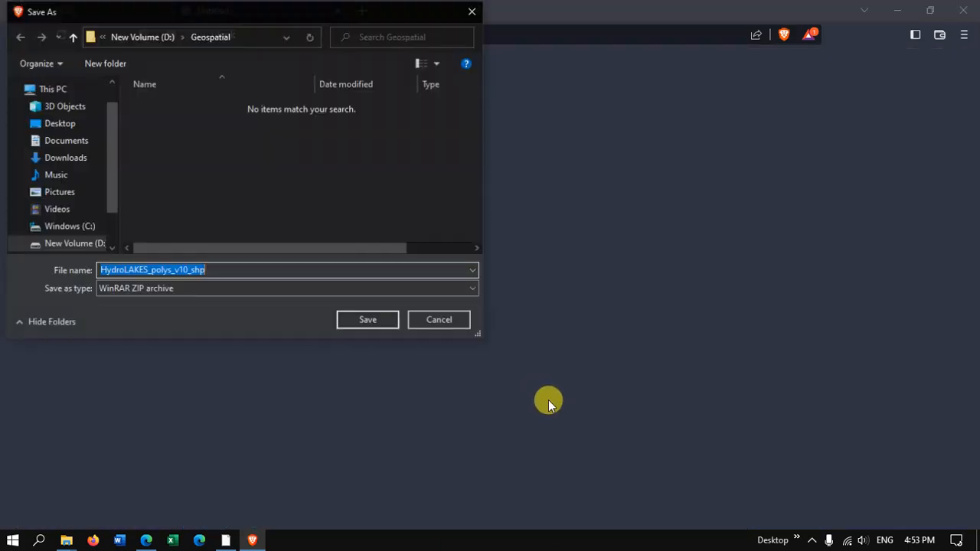
{"action": "mouse_move", "coordinate": [262, 222]}
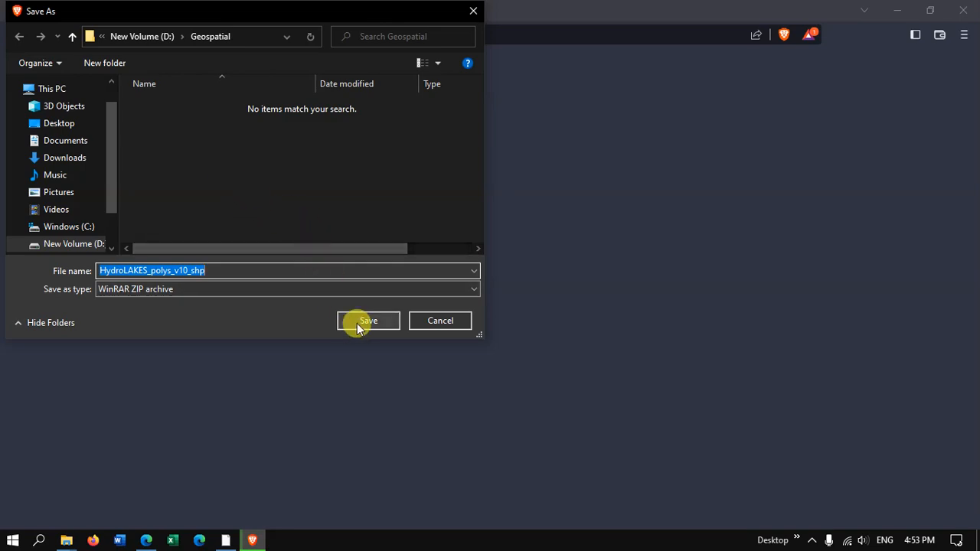
{"action": "left_click", "coordinate": [367, 320]}
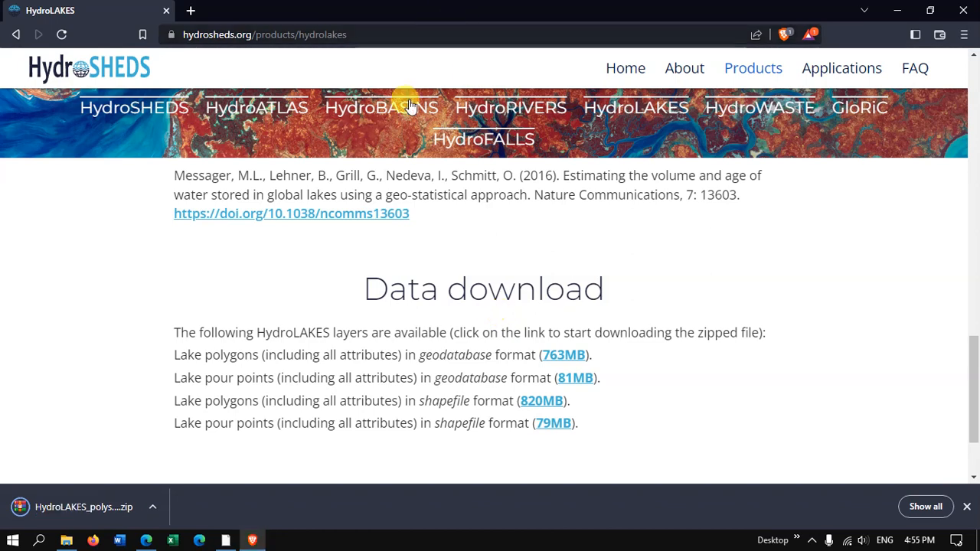
Extract HydroLAKES_polys_v10_shp.zip in place within the Geospatial folder
{"action": "left_click", "coordinate": [152, 506]}
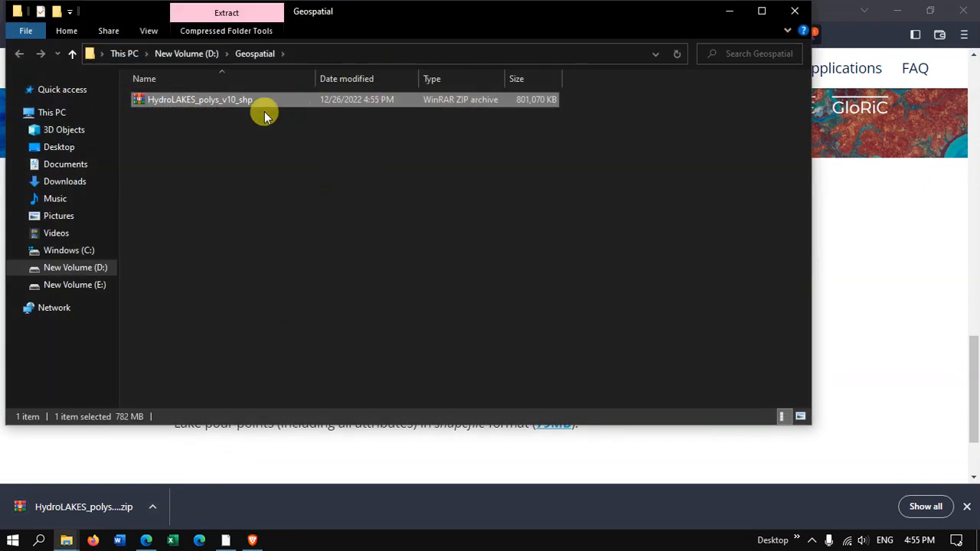
{"action": "right_click", "coordinate": [199, 99]}
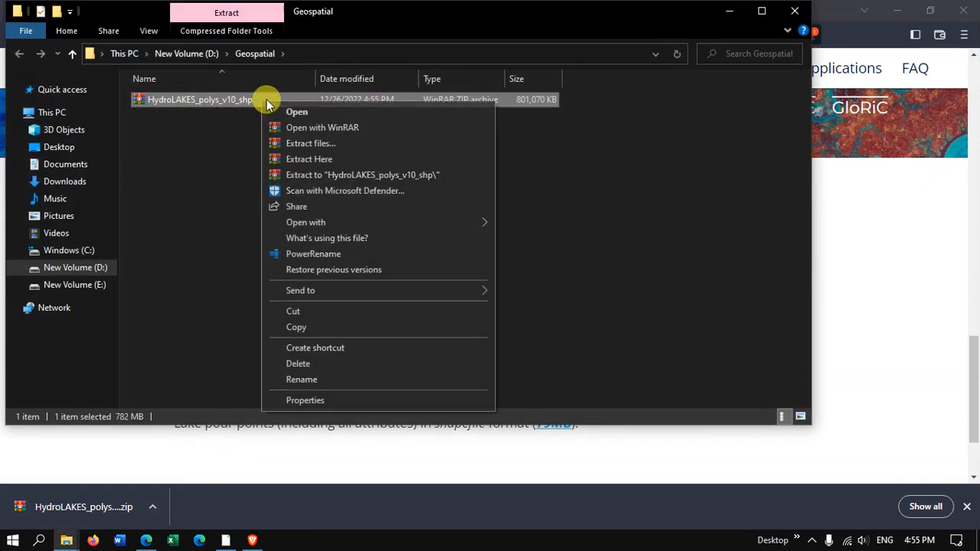
{"action": "left_click", "coordinate": [309, 159]}
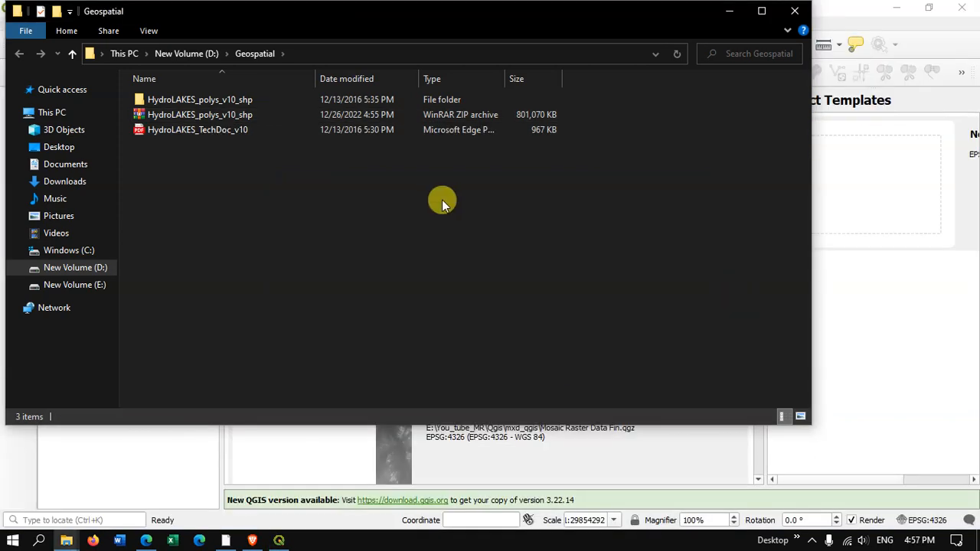
Inspect the extracted HydroLAKES_polys_v10_shp folder, return to Geospatial, and minimize File Explorer
{"action": "double_click", "coordinate": [199, 99]}
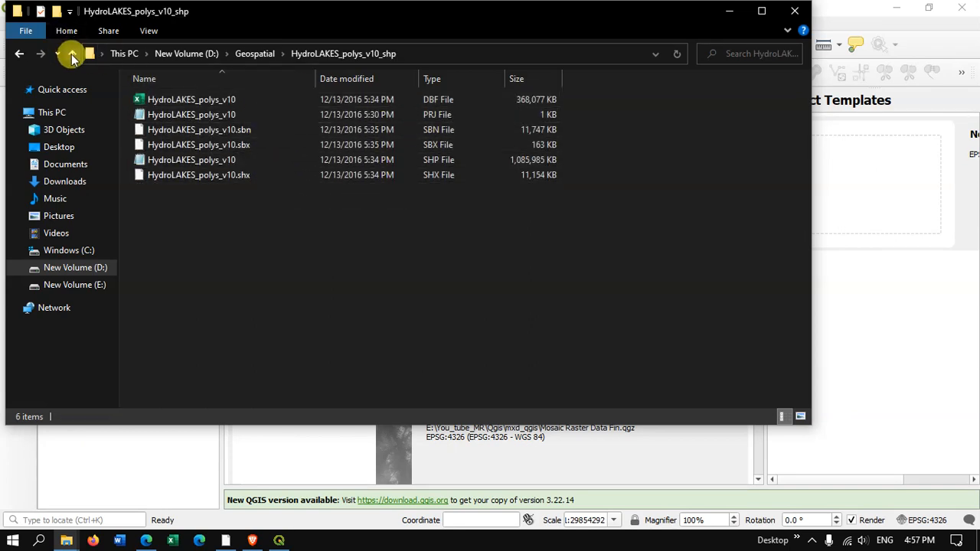
{"action": "left_click", "coordinate": [72, 54]}
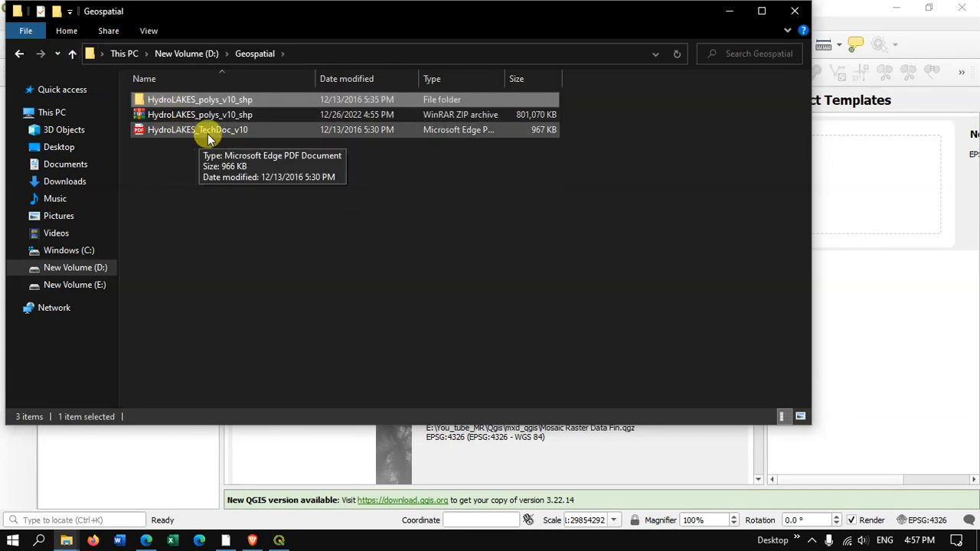
{"action": "mouse_move", "coordinate": [237, 148]}
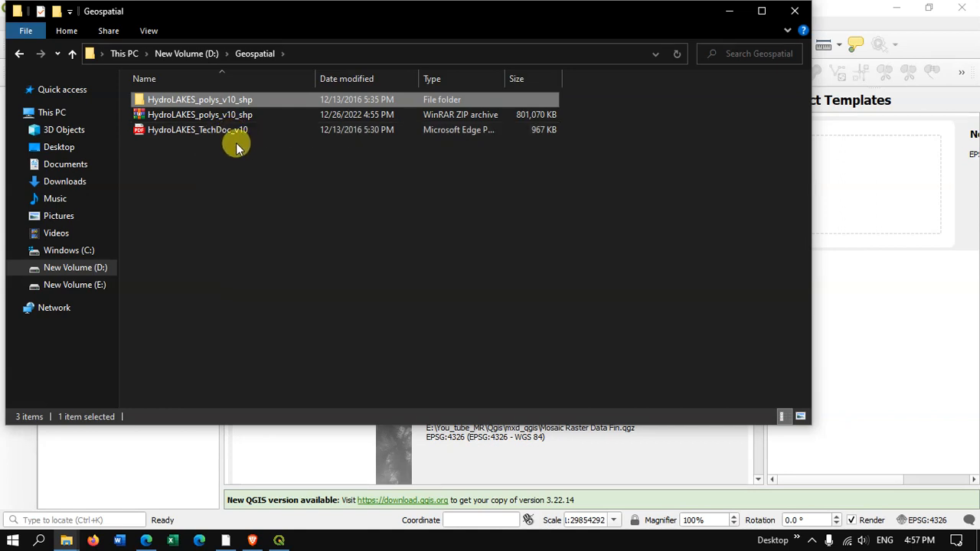
{"action": "mouse_move", "coordinate": [273, 129]}
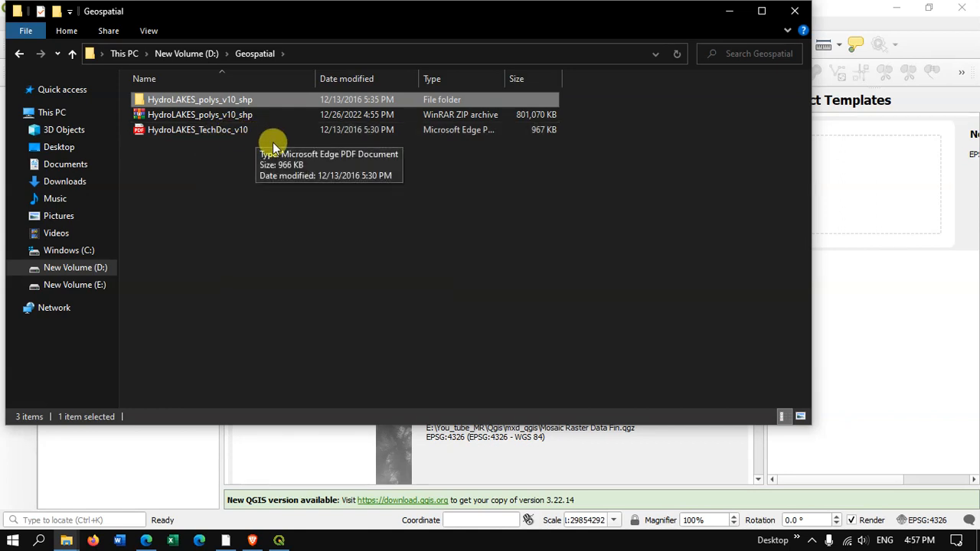
{"action": "mouse_move", "coordinate": [373, 292]}
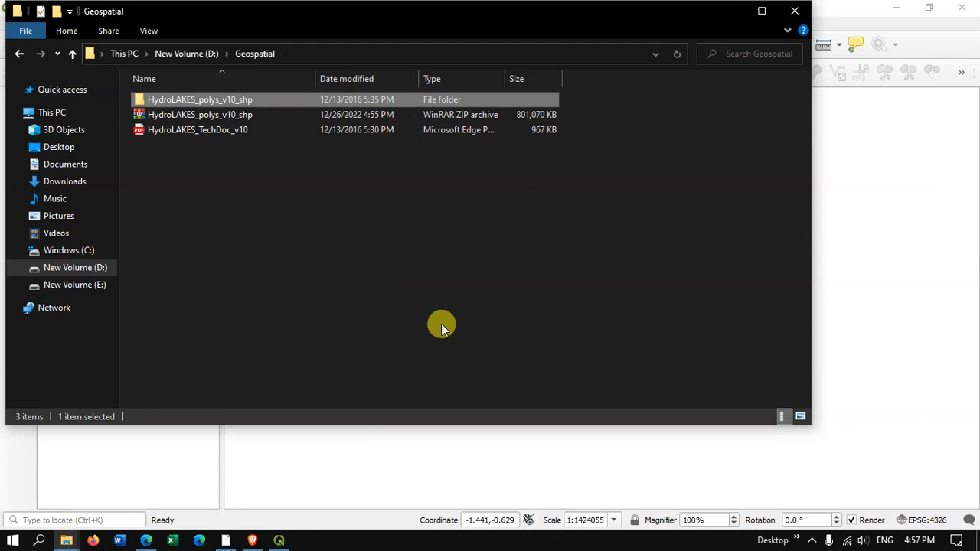
{"action": "left_click", "coordinate": [278, 540]}
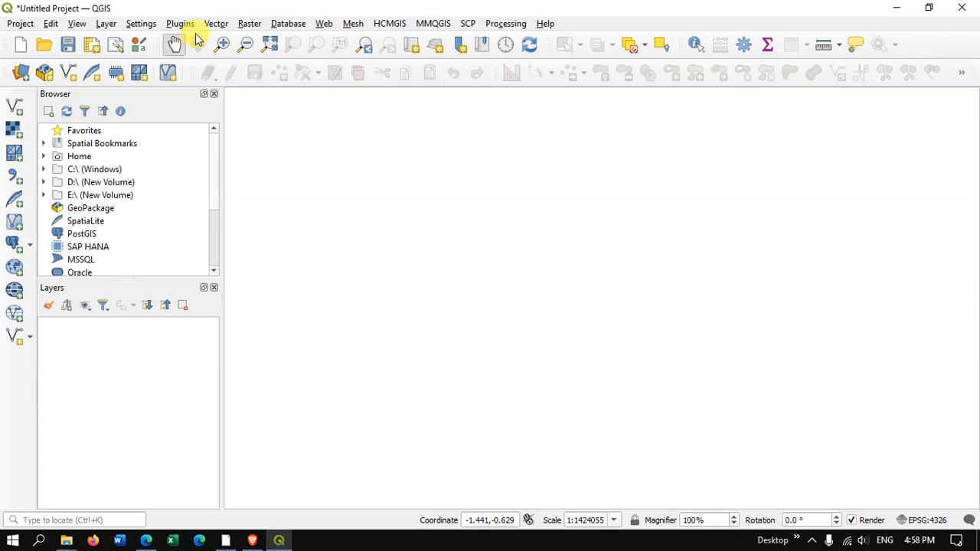
Add HydroLAKES_polys_v10.shp as a vector layer through Layer > Add Vector Layer
{"action": "left_click", "coordinate": [105, 23]}
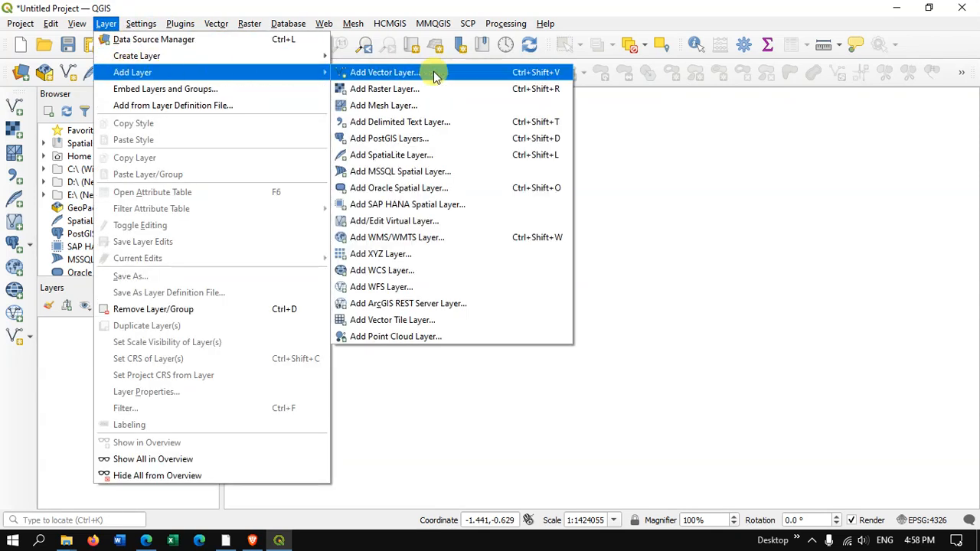
{"action": "left_click", "coordinate": [384, 71]}
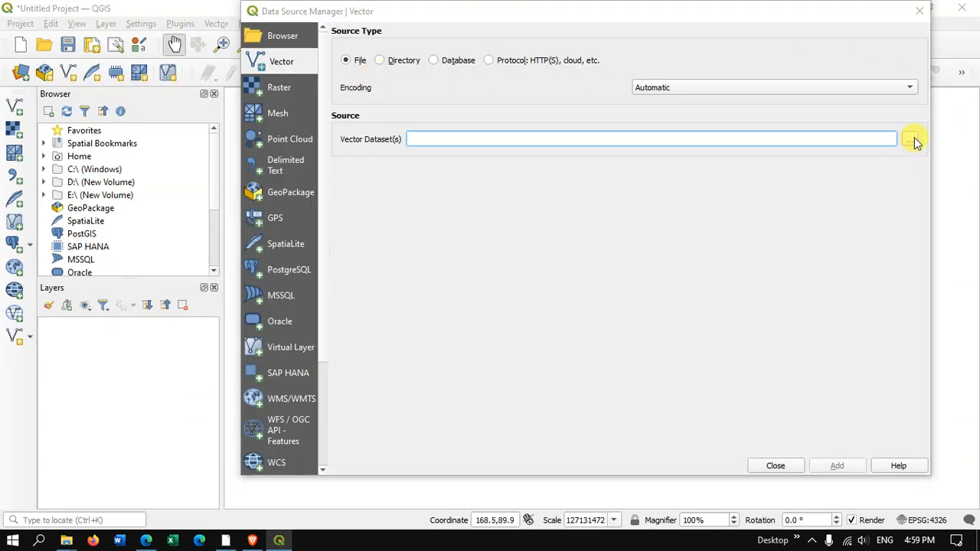
{"action": "left_click", "coordinate": [913, 138]}
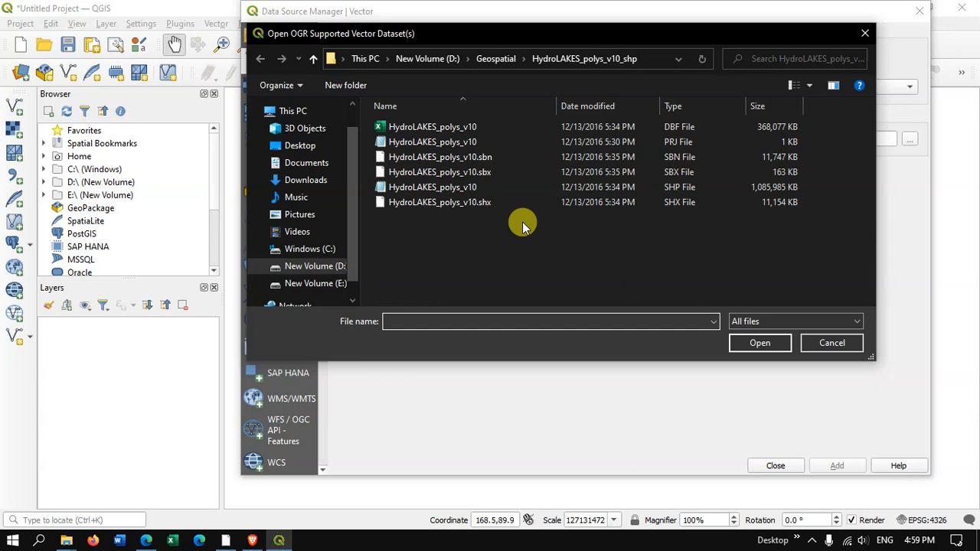
{"action": "left_click", "coordinate": [433, 186]}
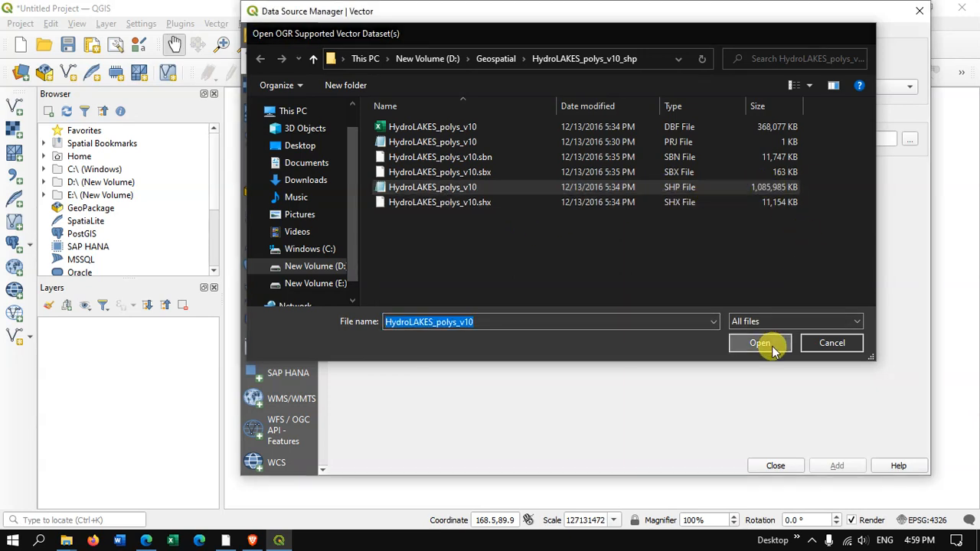
{"action": "left_click", "coordinate": [759, 342]}
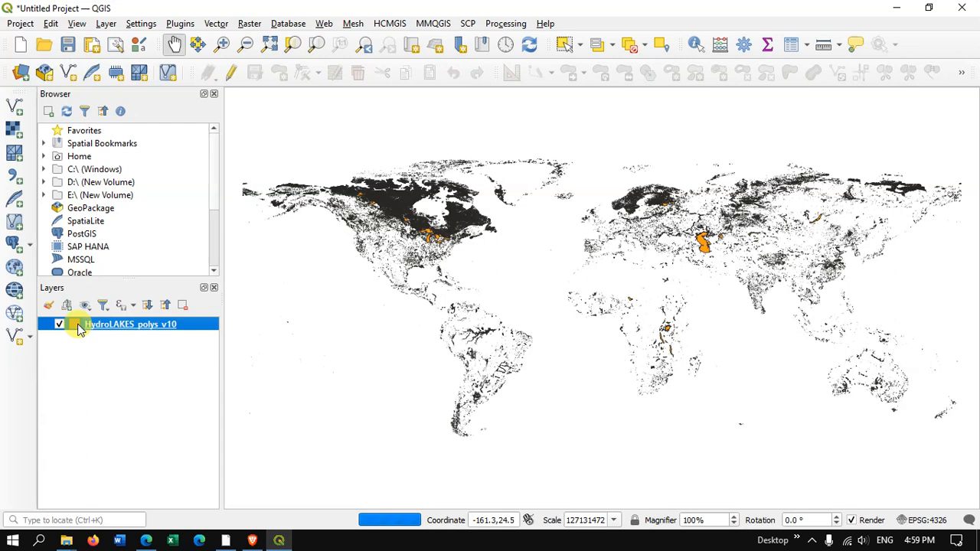
Give the HydroLAKES_polys_v10 layer a blue fill symbol in its Symbology properties
{"action": "double_click", "coordinate": [131, 324]}
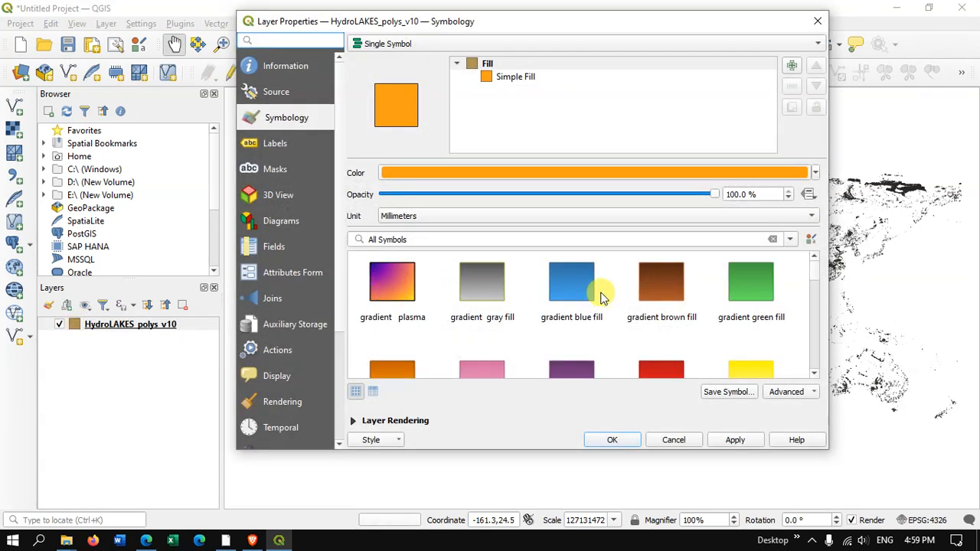
{"action": "left_click", "coordinate": [612, 439]}
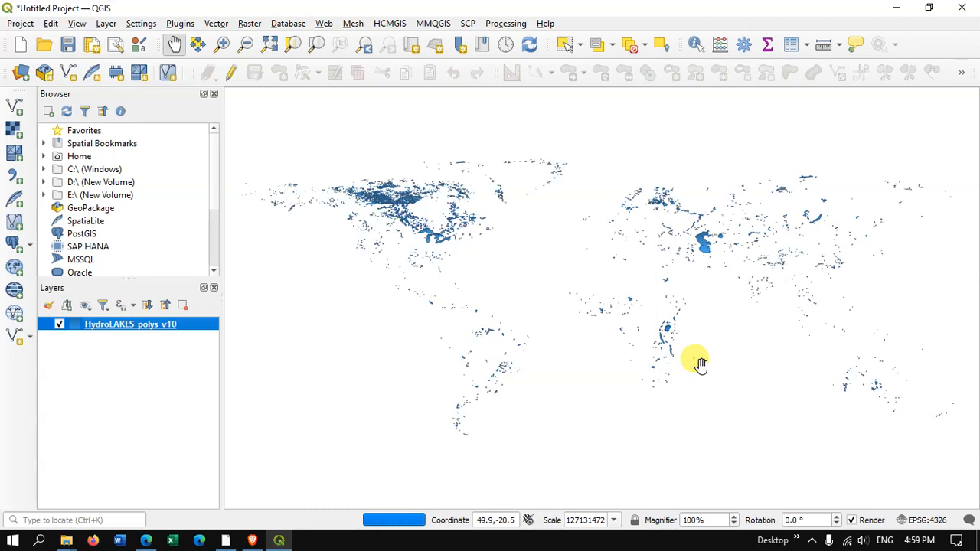
{"action": "left_click", "coordinate": [224, 45]}
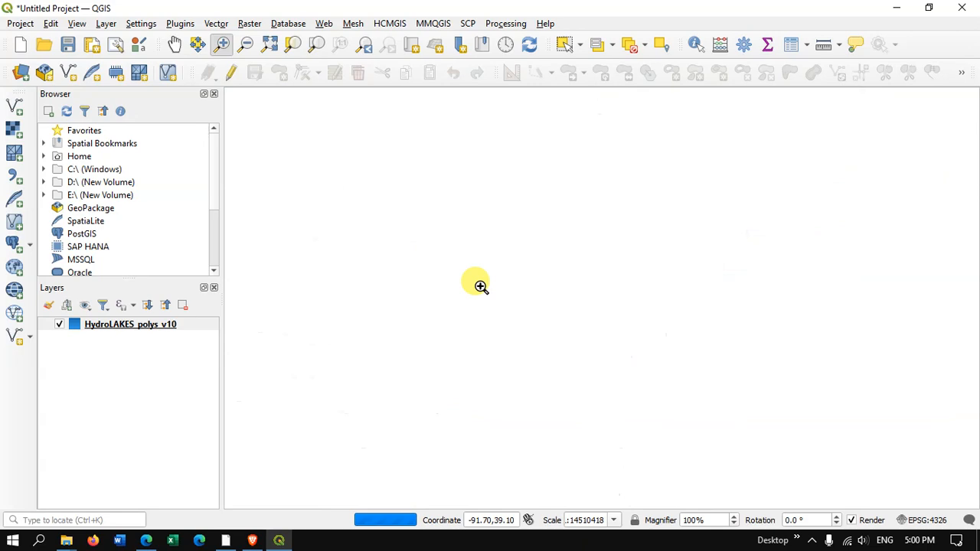
Zoom in on eastern North America, then onto the Gulf Coast lakes
{"action": "left_click", "coordinate": [477, 286]}
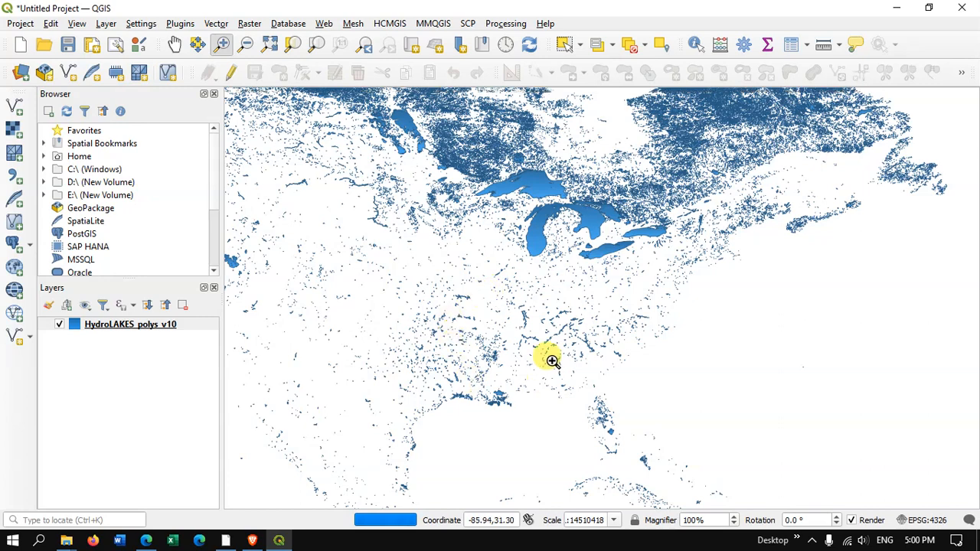
{"action": "left_click", "coordinate": [552, 361]}
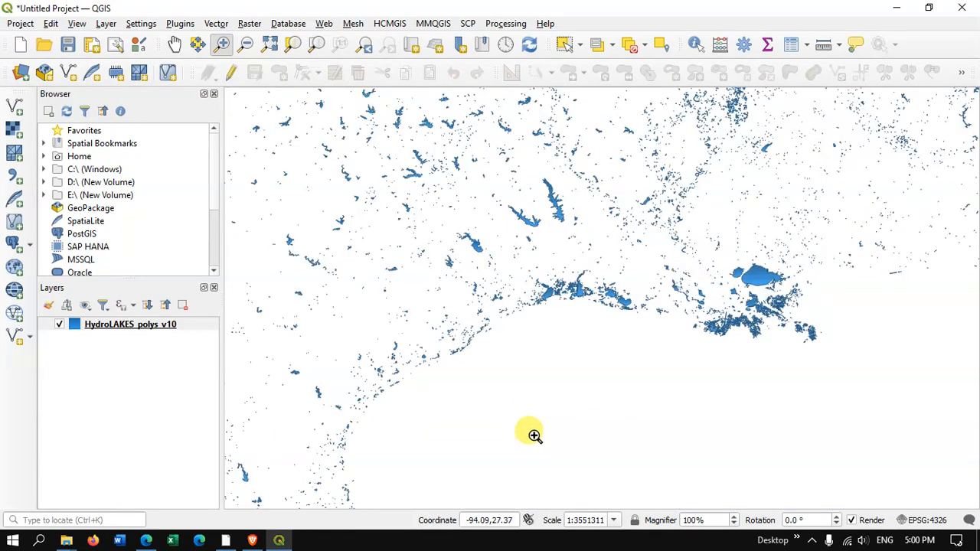
{"action": "mouse_move", "coordinate": [564, 342]}
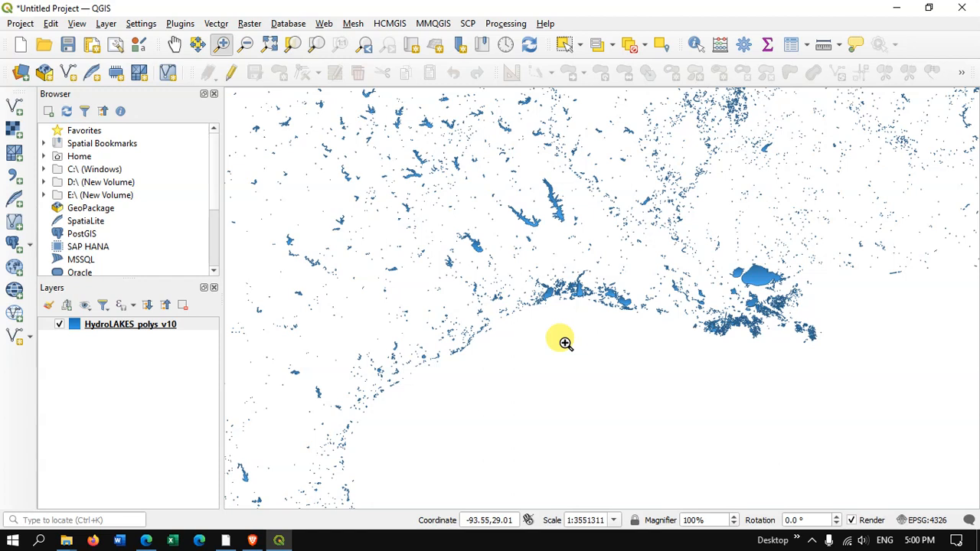